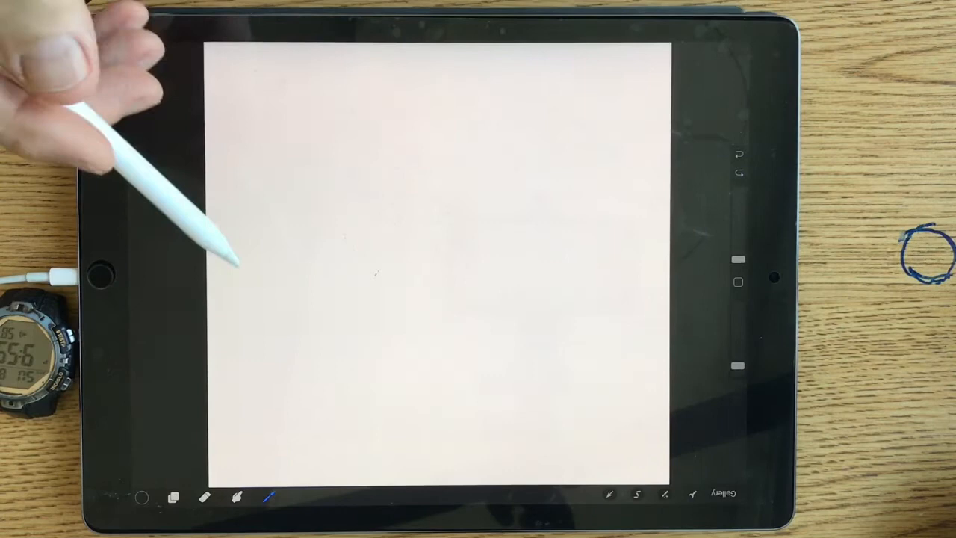
mouse_move(149, 343)
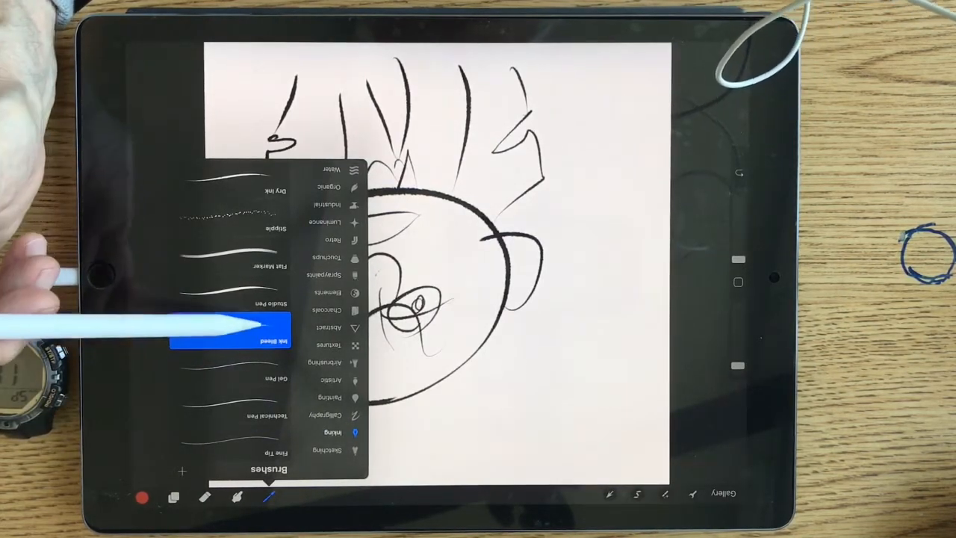
Step: Try Gel Pen and Technical Pen, return to Ink Bleed, and resume inking the mouth and hair
click(232, 376)
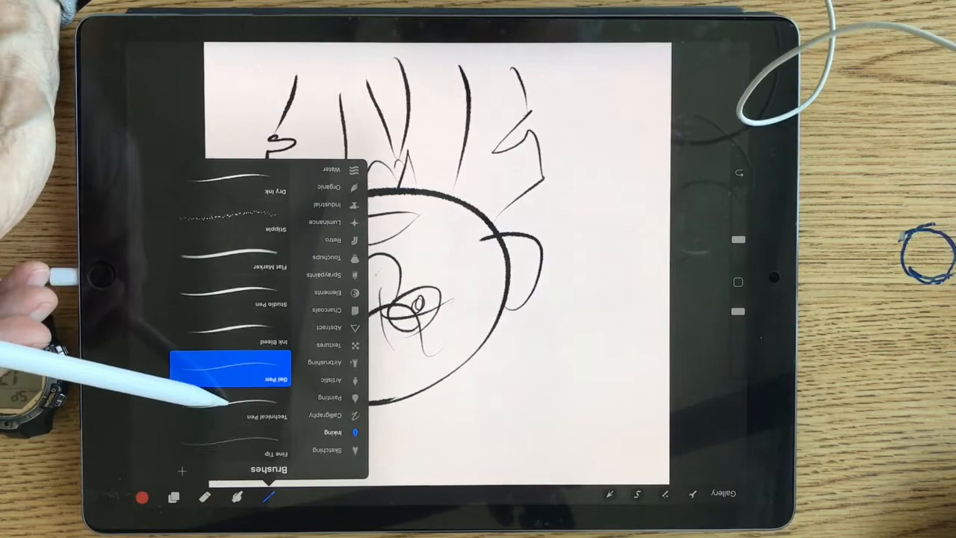
click(227, 415)
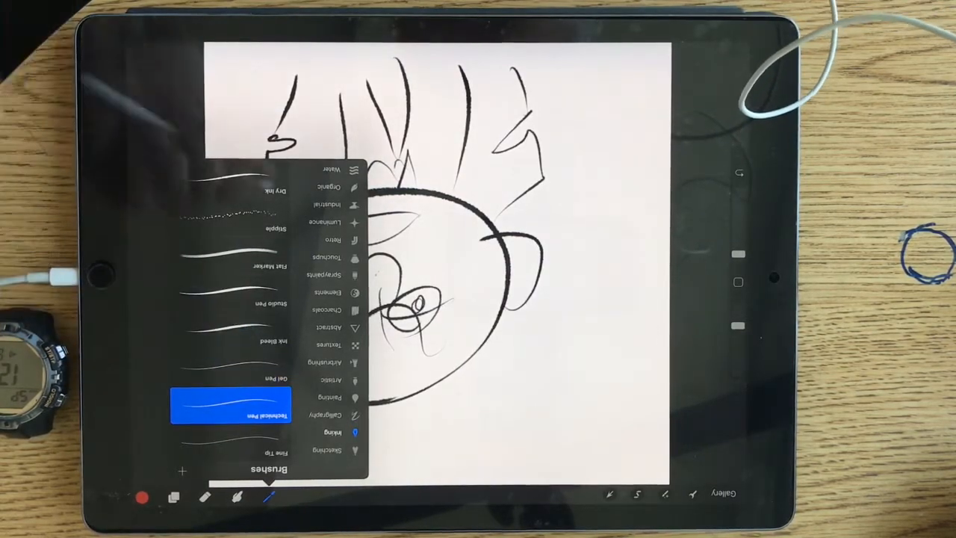
click(231, 342)
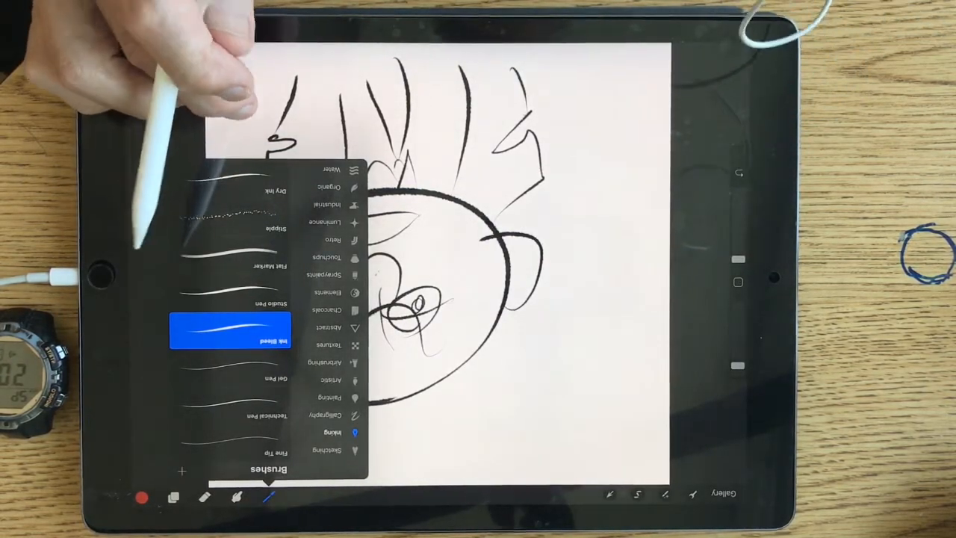
click(268, 498)
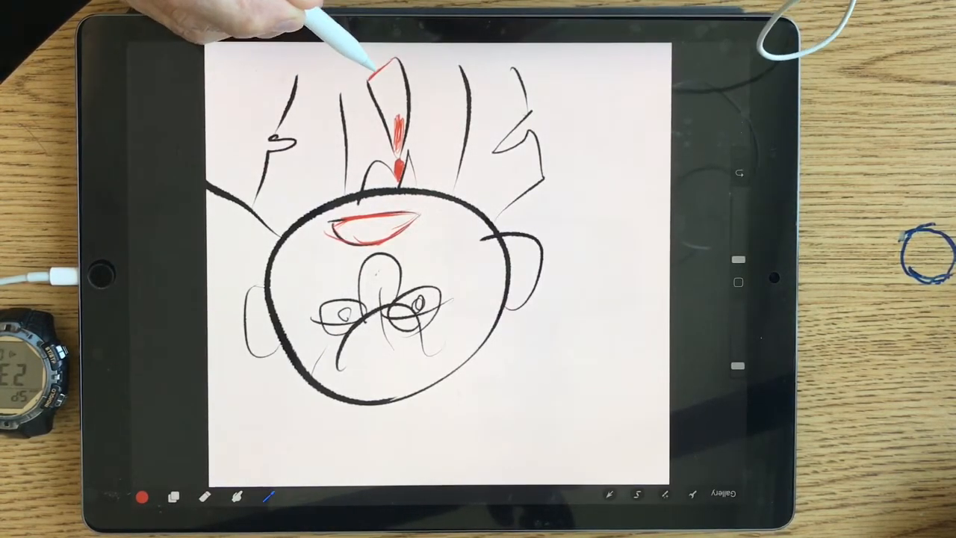
click(141, 496)
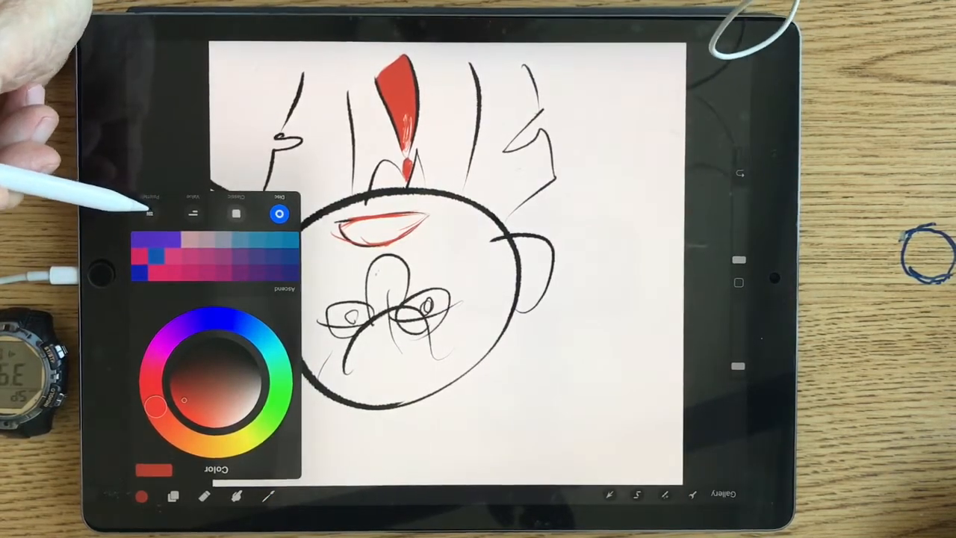
Step: Show the saved colour palettes in the Colours panel
click(149, 233)
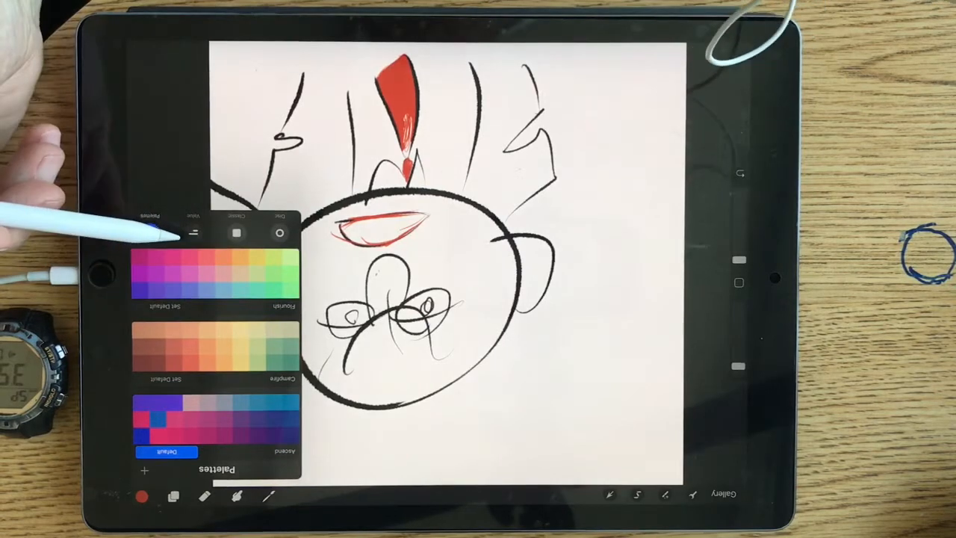
click(149, 233)
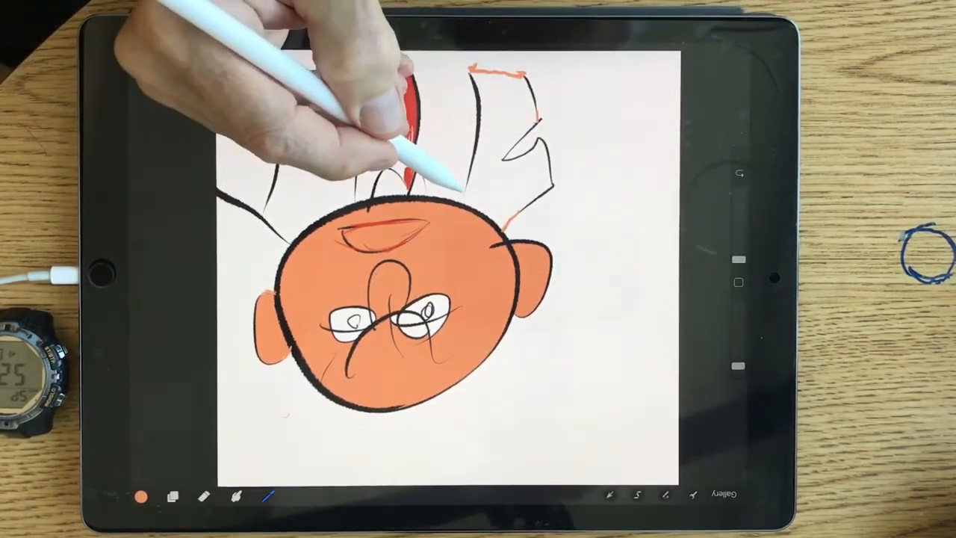
Step: ColorDrop red from the swatch into the tie shape
drag(411, 90, 396, 179)
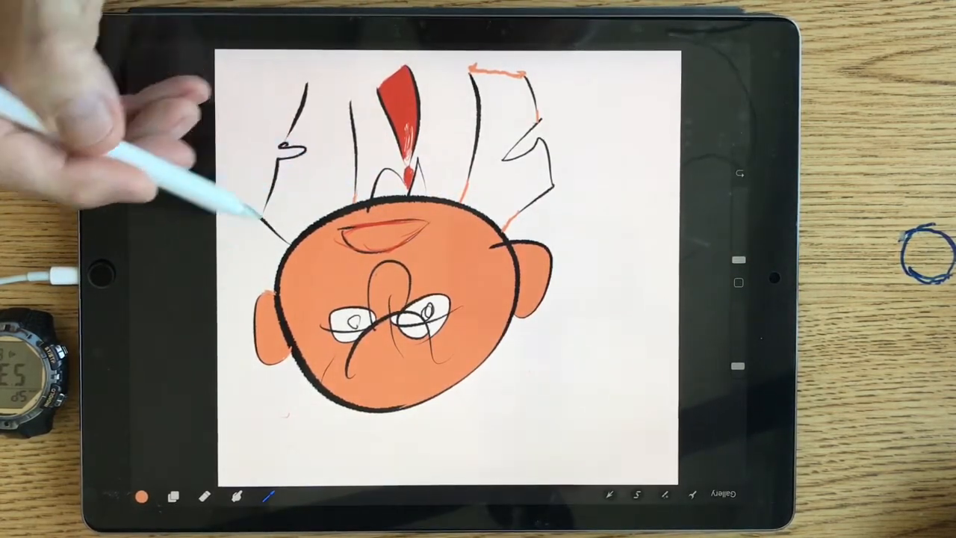
Step: Select a blue for ColorDrop filling the jacket areas and irises
click(143, 496)
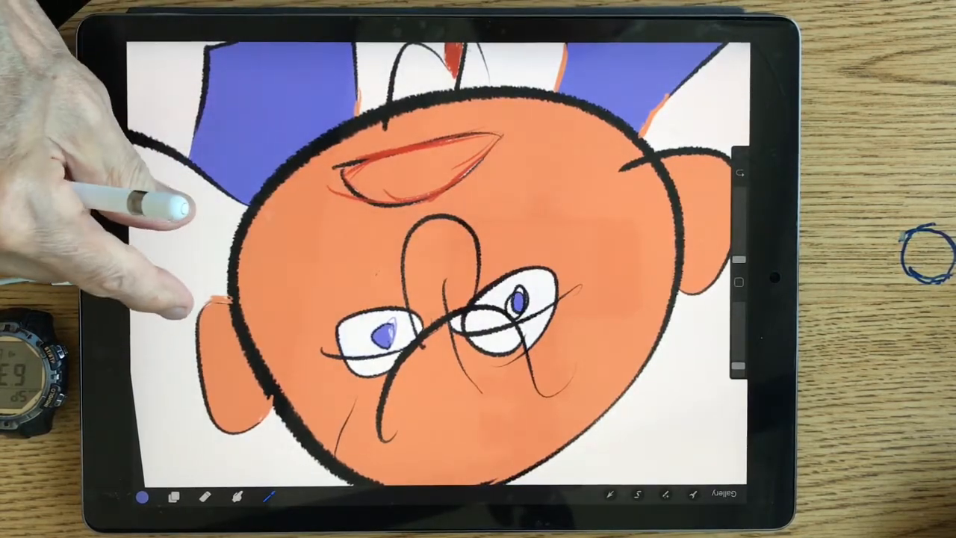
Step: Bring the saved colour palettes back up after colouring the pupils
click(142, 496)
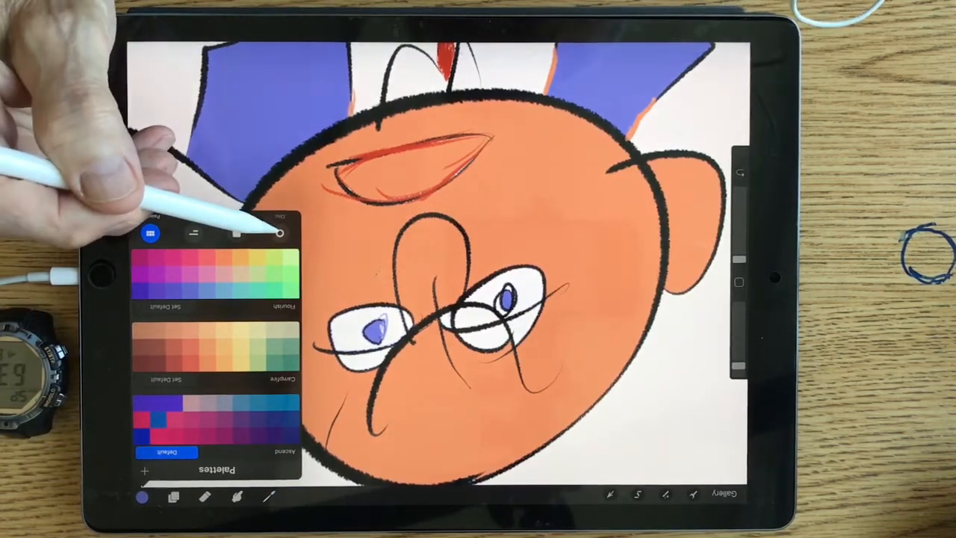
Step: Switch the picker to the Disc and drag to a pale lavender as the current colour
click(280, 215)
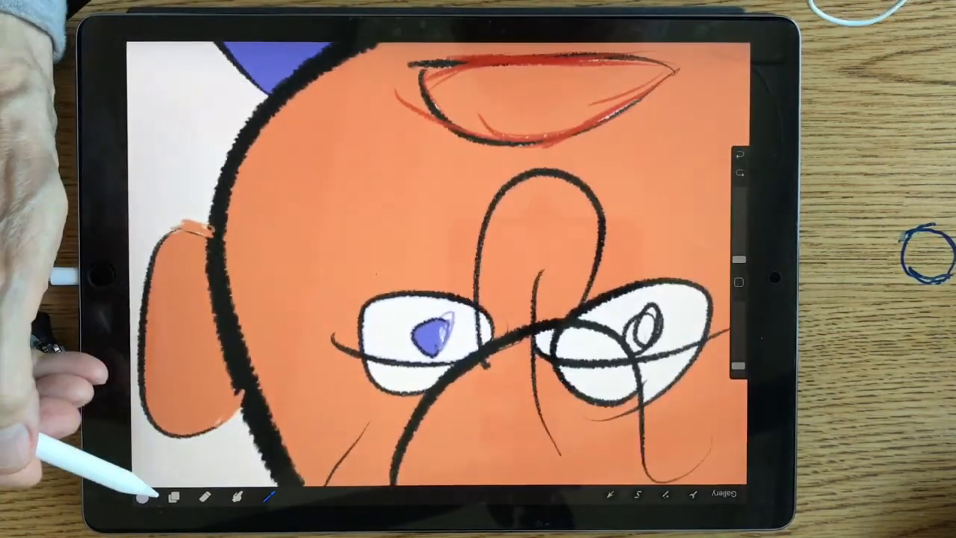
click(138, 496)
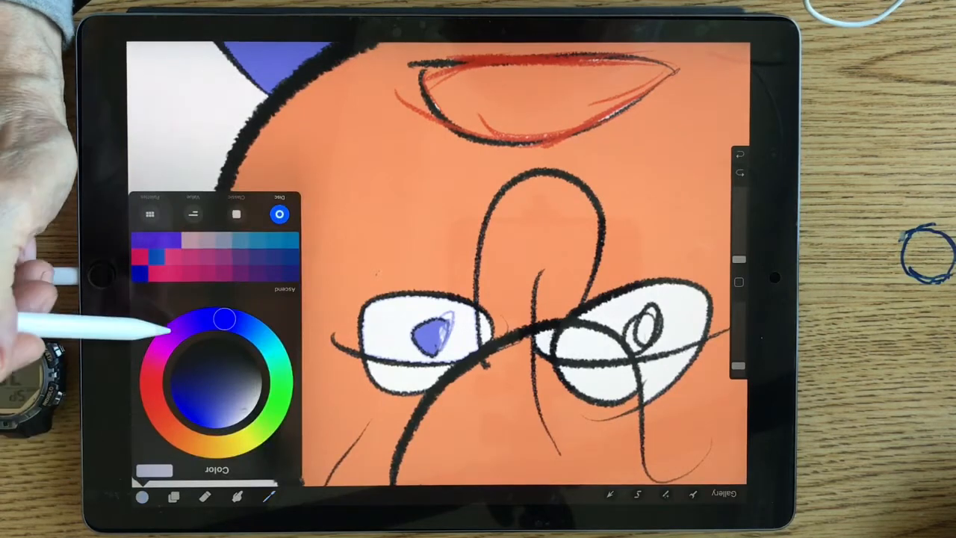
drag(224, 320, 186, 323)
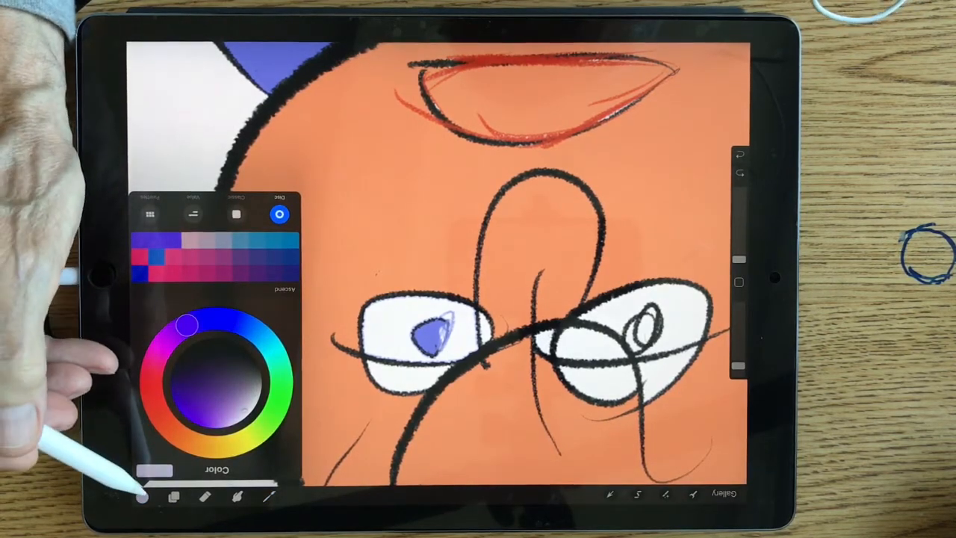